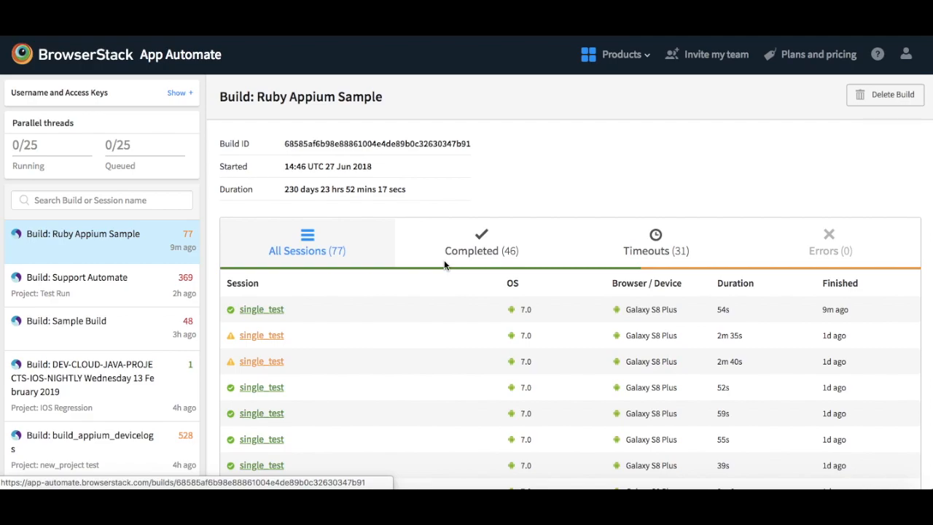
Reveal the Username and Access Keys and bring the Support Automate build's 368 sessions into view.
left_click(75, 277)
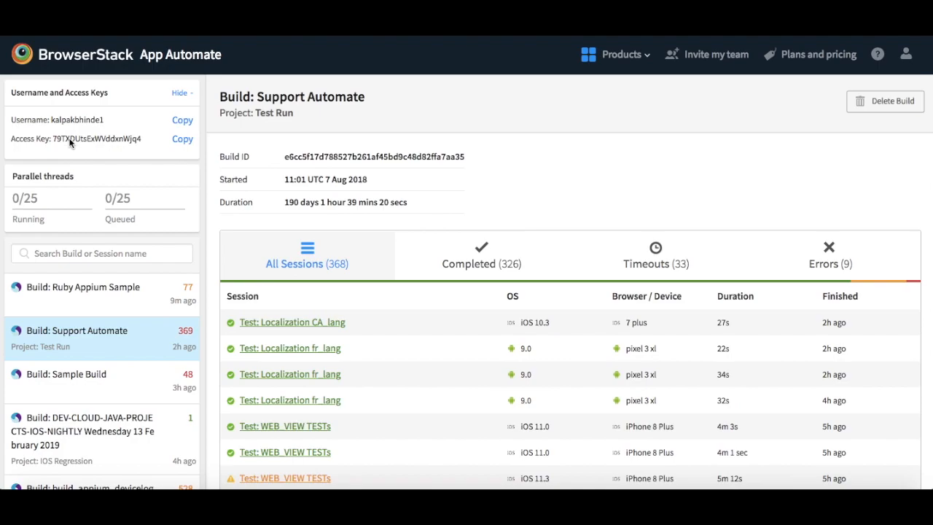
mouse_move(114, 201)
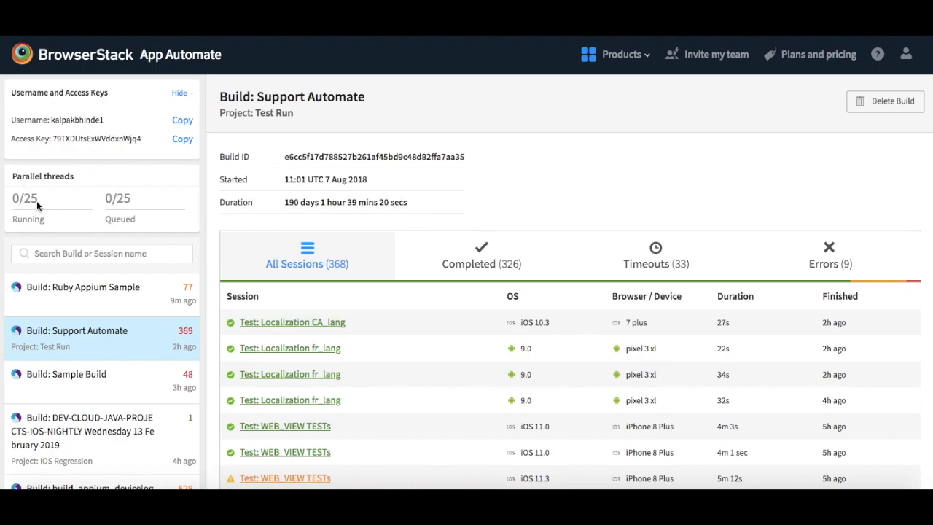
mouse_move(101, 210)
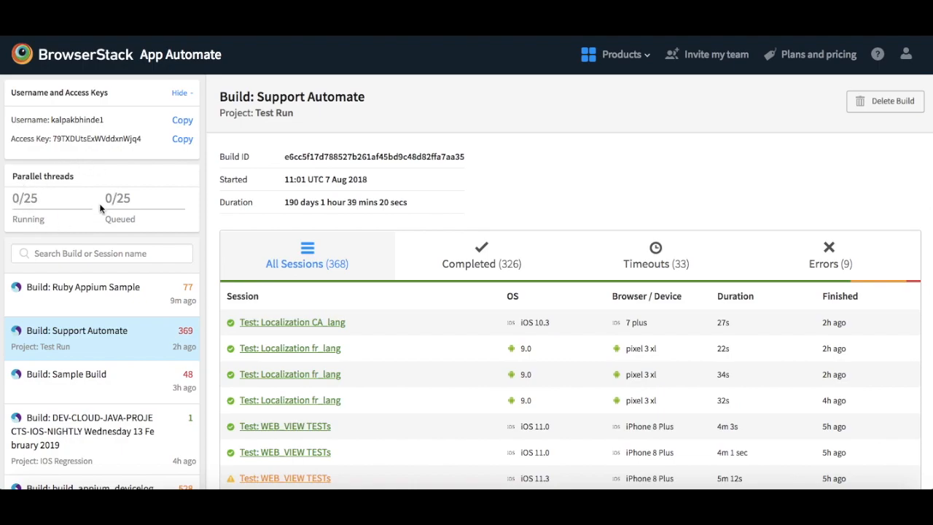
mouse_move(11, 200)
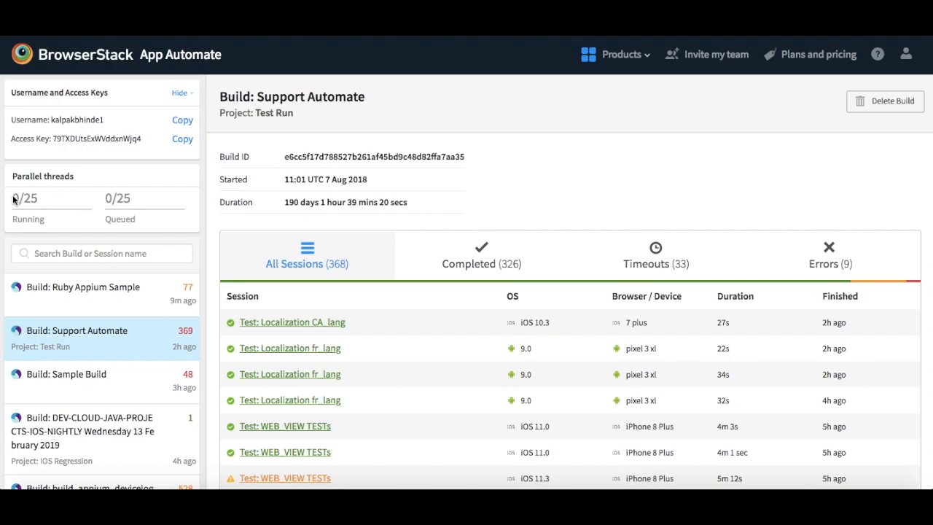
mouse_move(109, 207)
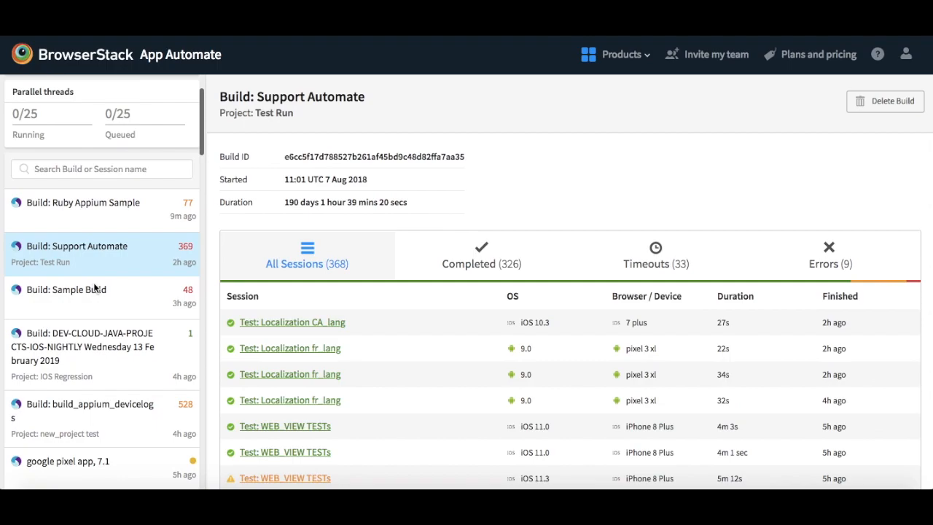
scroll("down", 3)
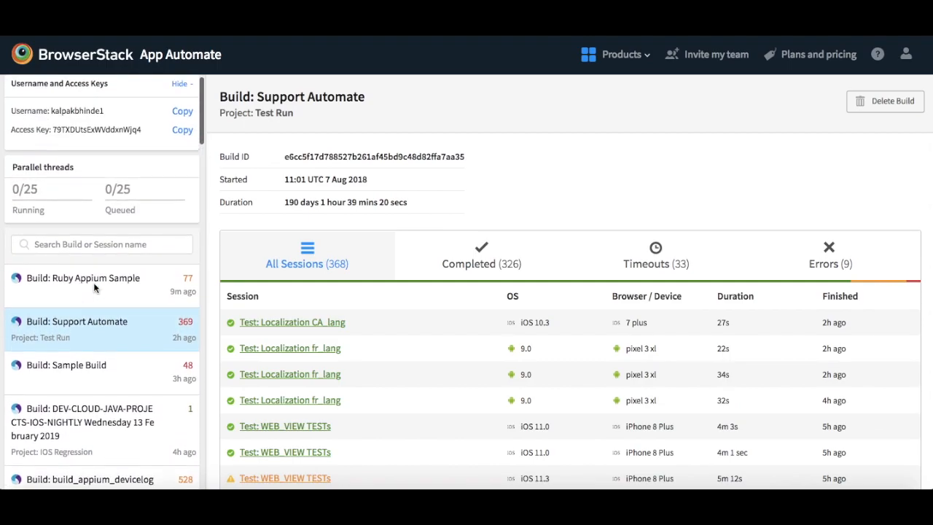
mouse_move(94, 292)
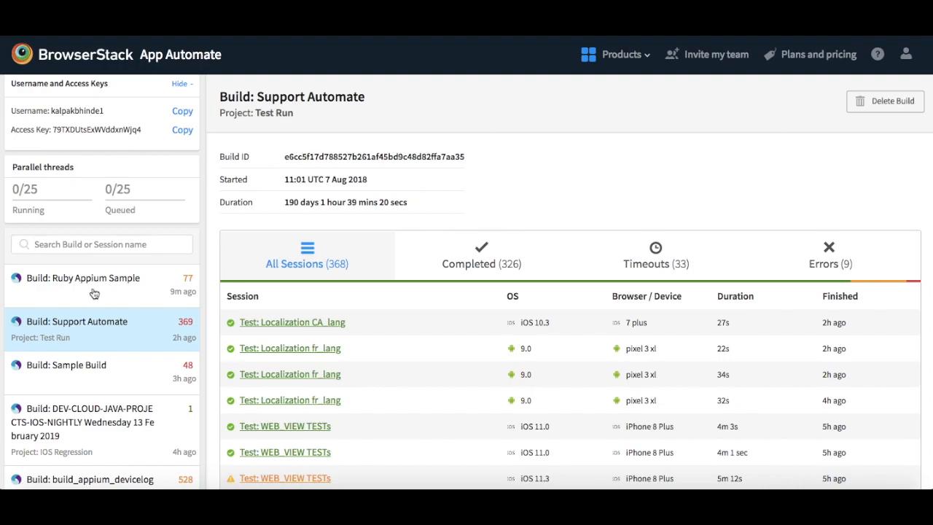
mouse_move(101, 244)
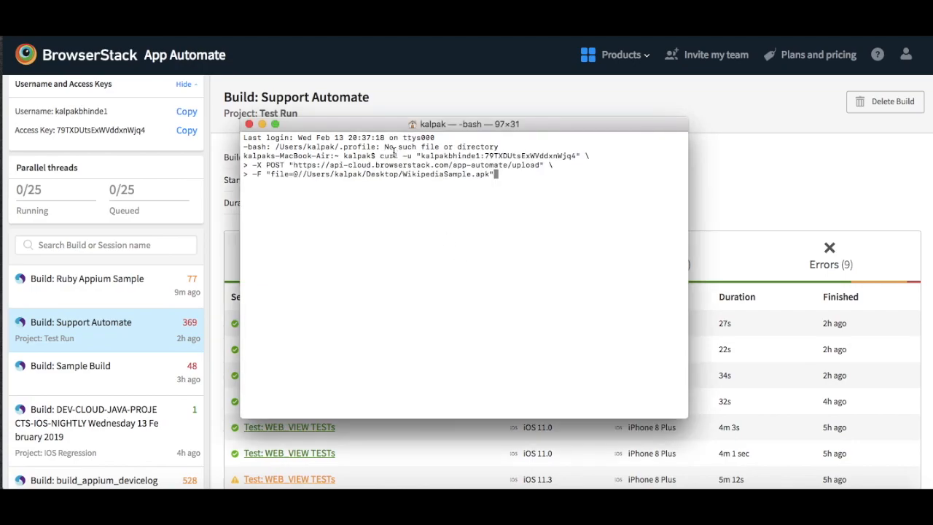
Run the curl POST command uploading WikipediaSample.apk to the App Automate upload service.
key("Return")
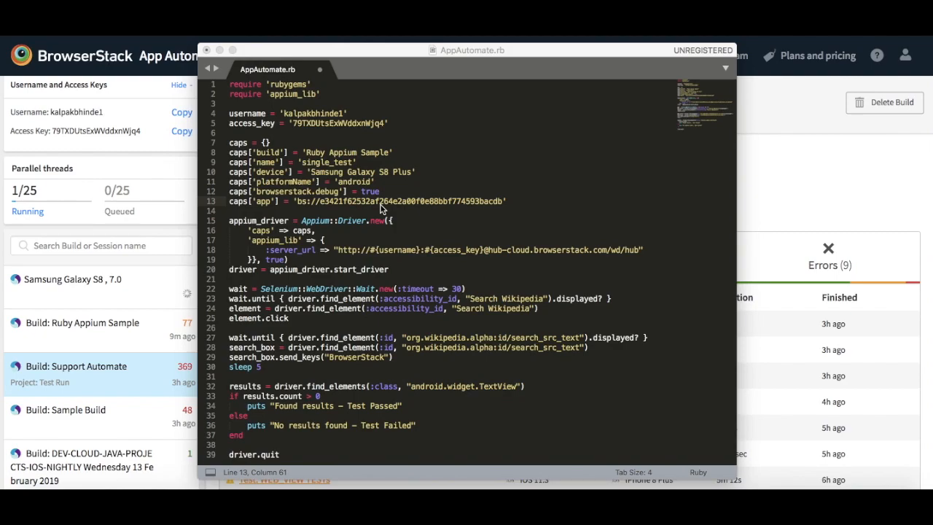
mouse_move(469, 211)
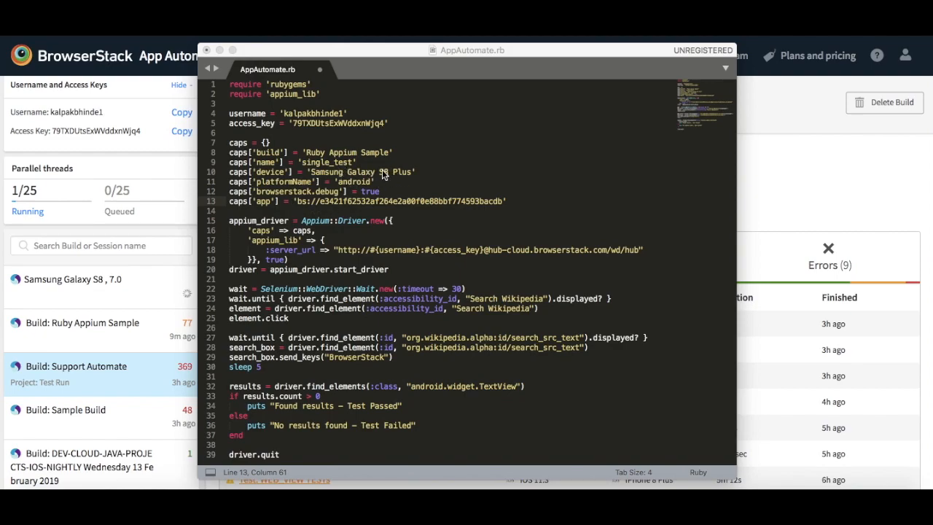
mouse_move(436, 292)
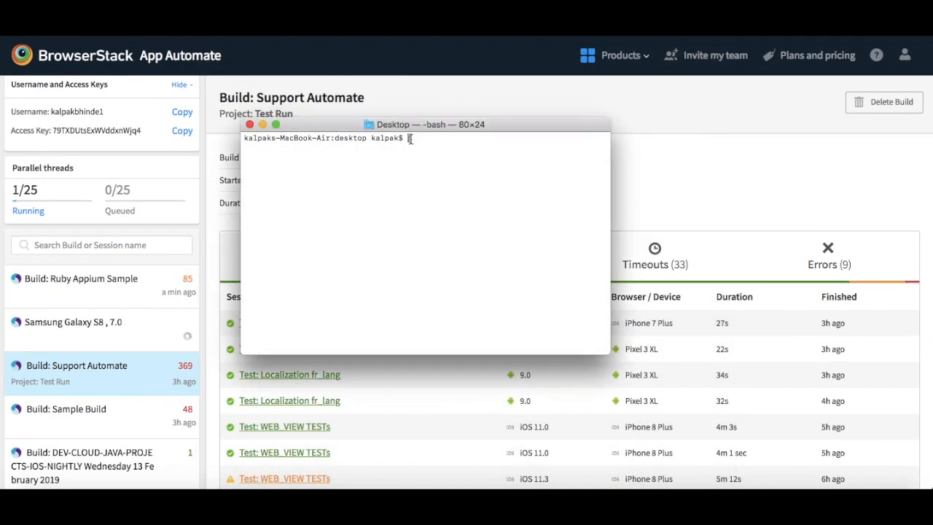
Run ruby AppAutomate.rb from the Desktop to start the Appium test.
type("ruby App")
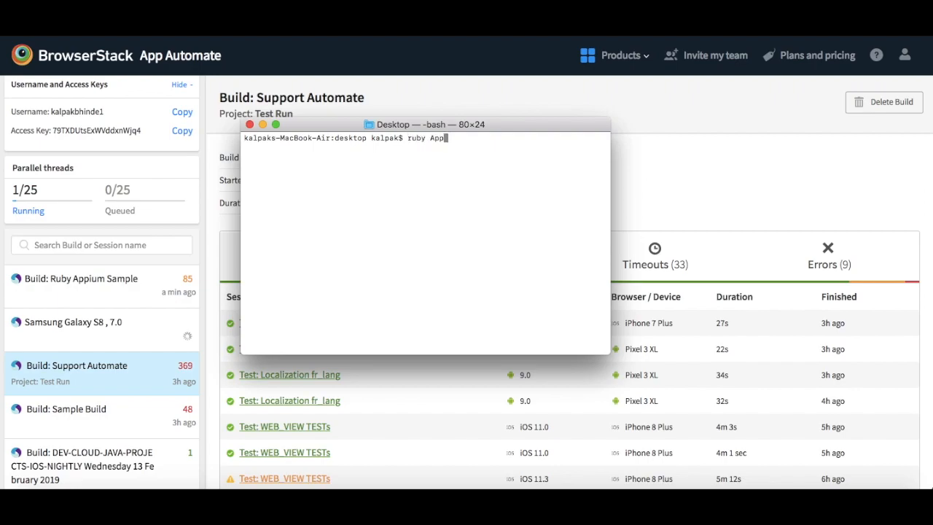
key("Return")
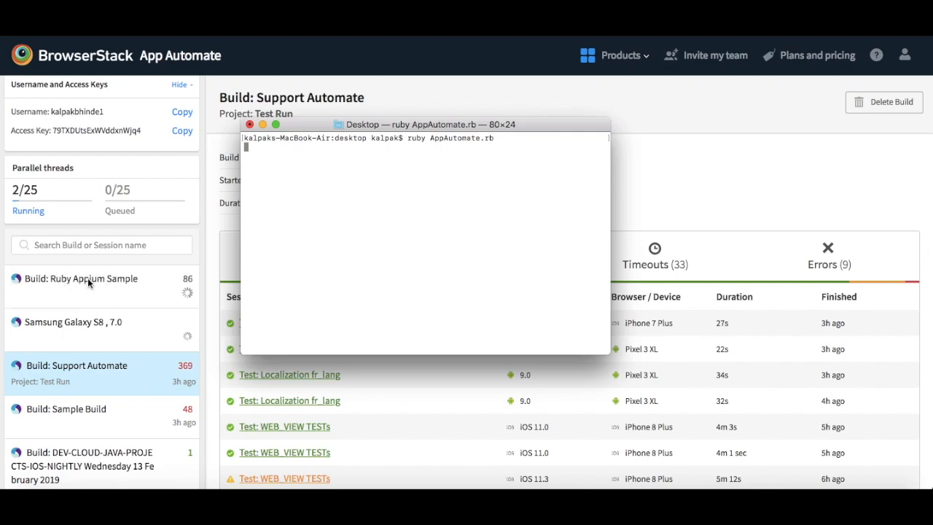
mouse_move(152, 235)
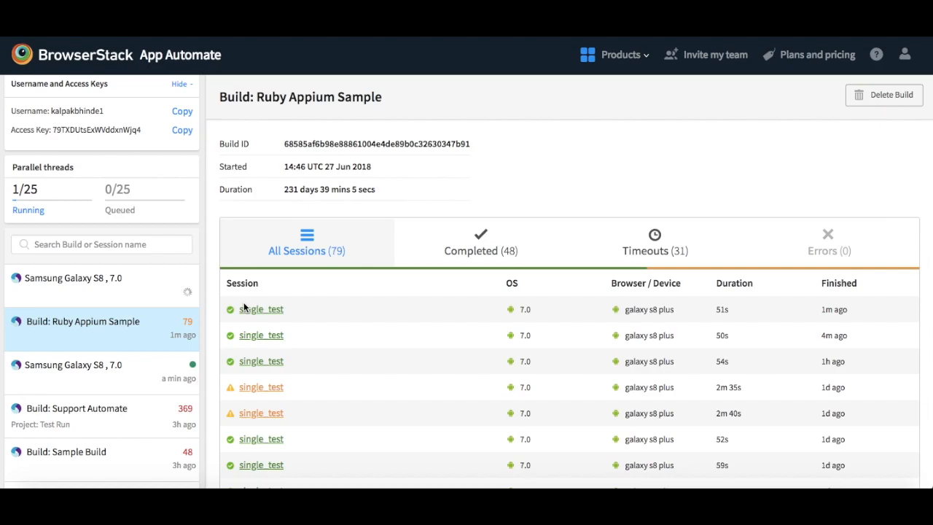
mouse_move(157, 335)
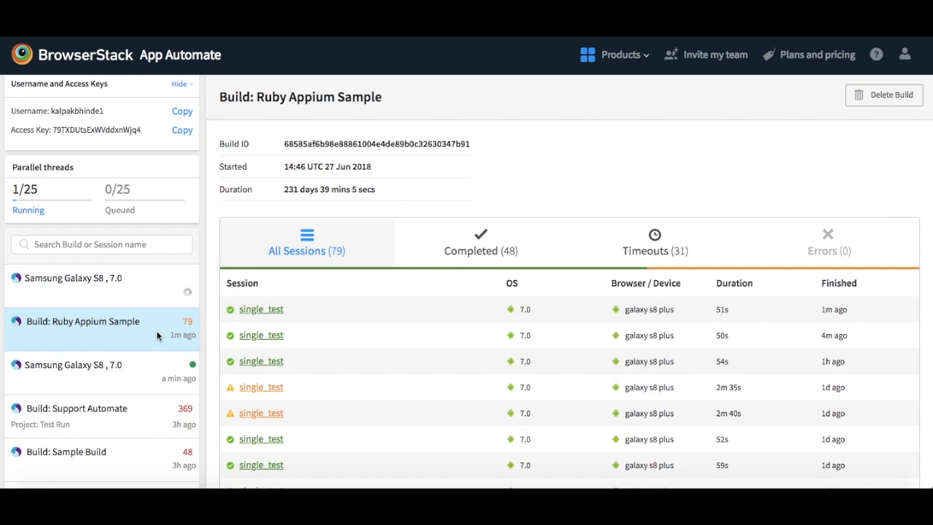
mouse_move(261, 309)
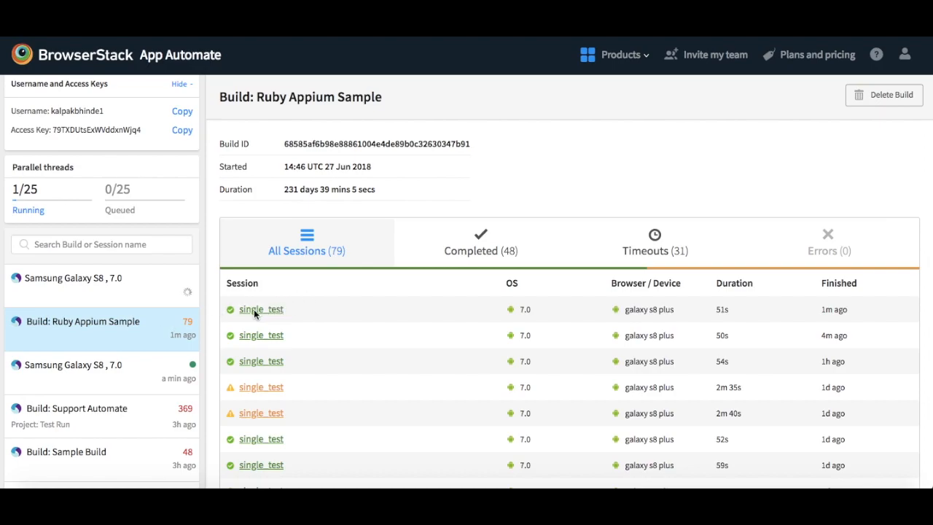
View the newest single_test session on Samsung Galaxy S8 Plus in the Ruby Appium Sample build.
left_click(619, 56)
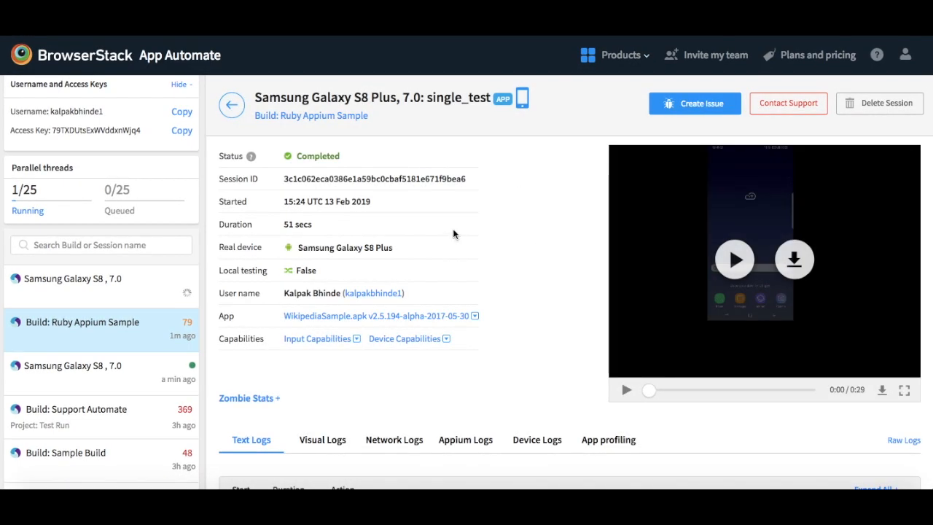
mouse_move(443, 215)
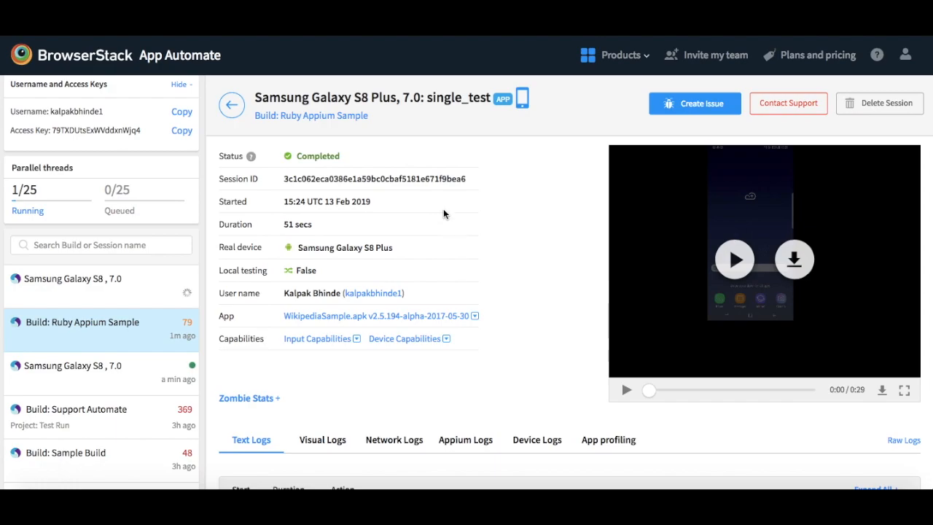
mouse_move(335, 163)
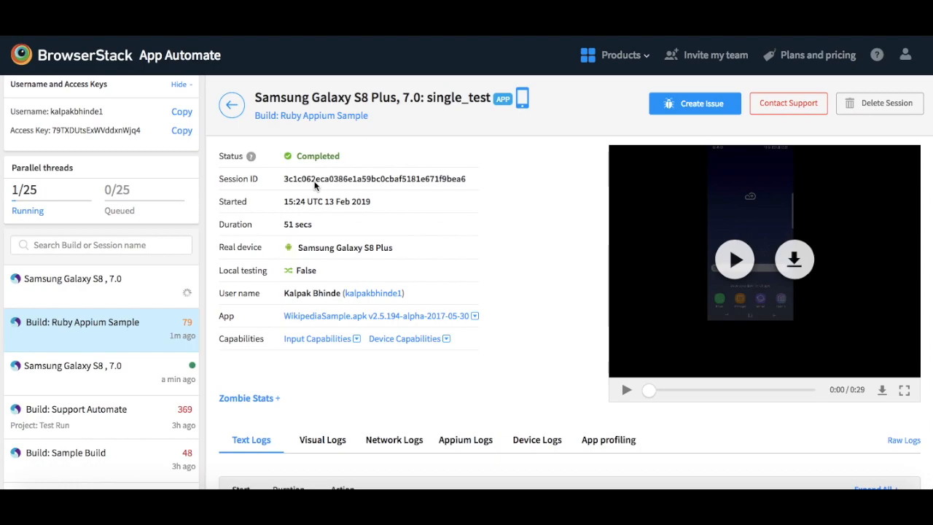
mouse_move(312, 226)
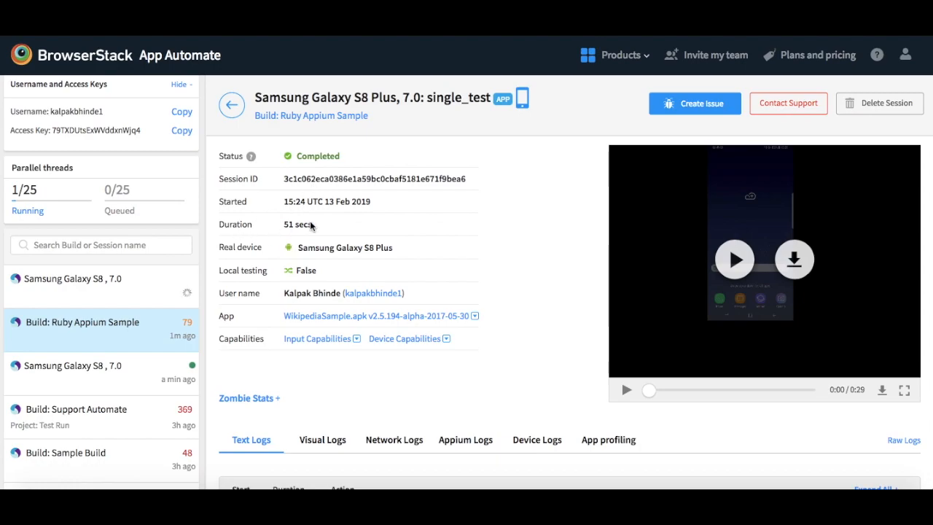
mouse_move(308, 227)
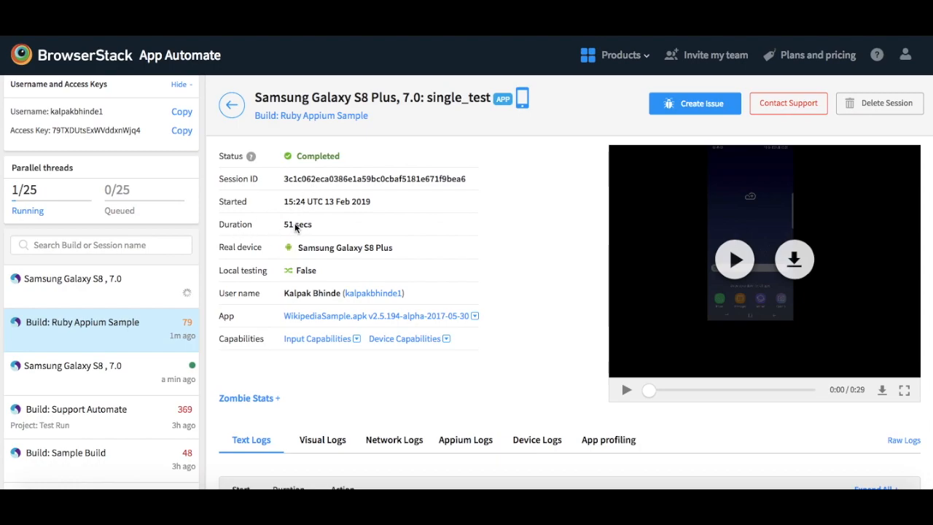
mouse_move(321, 251)
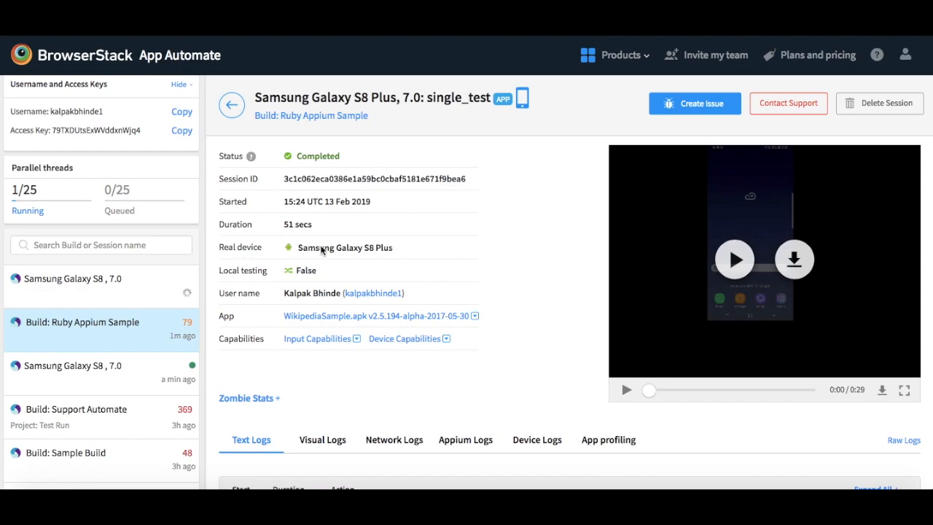
mouse_move(356, 254)
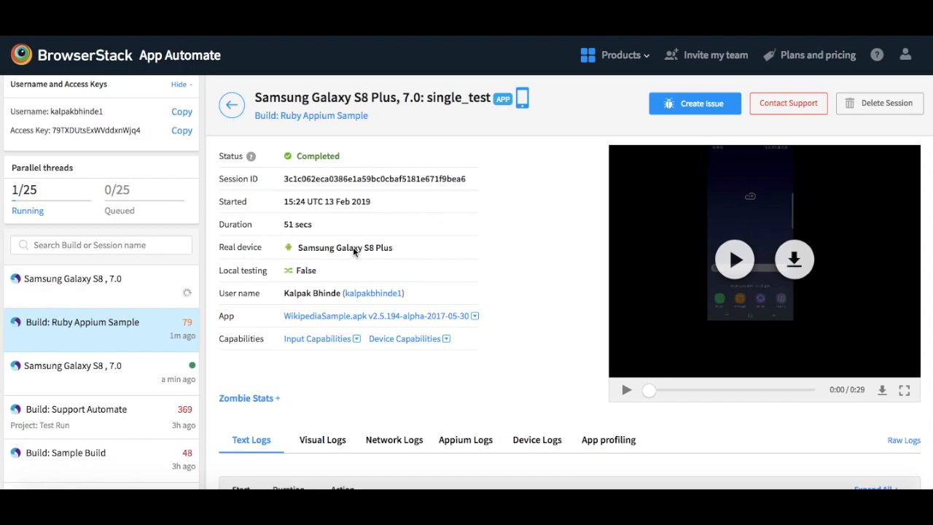
mouse_move(662, 198)
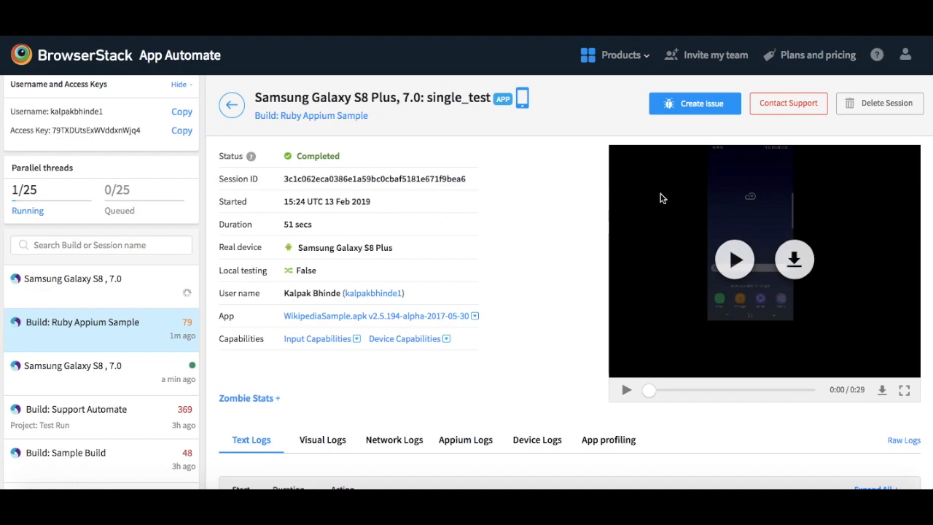
mouse_move(669, 265)
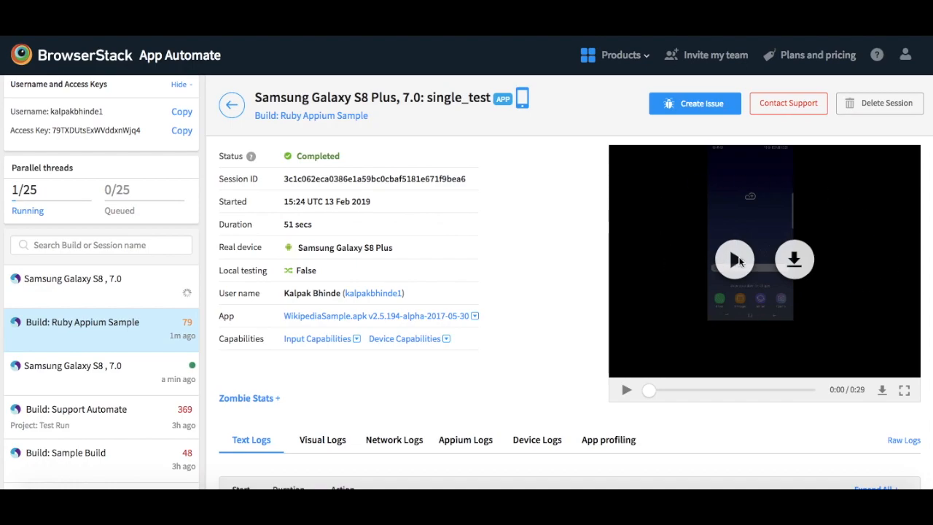
Start playback of the completed 51-second session's recorded test video.
left_click(735, 260)
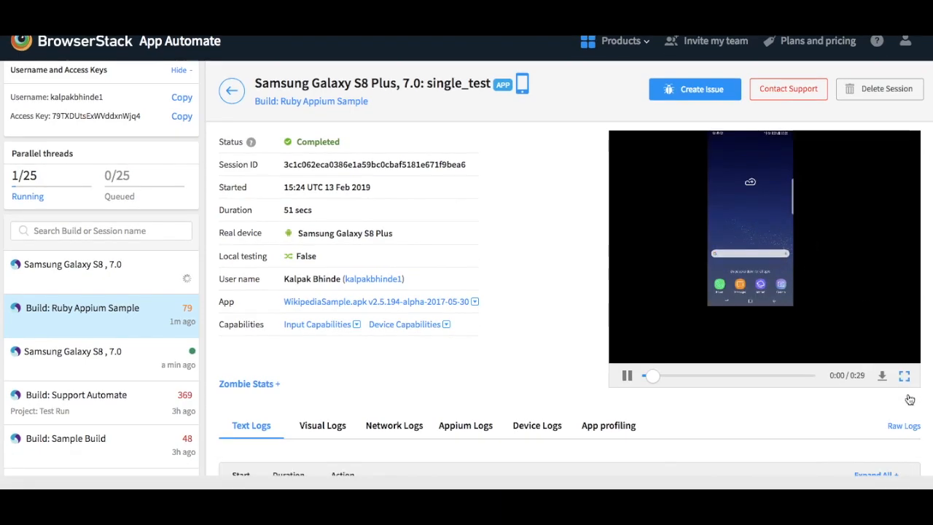
Watch the test recording full screen until playback ends at 0:29.
left_click(903, 376)
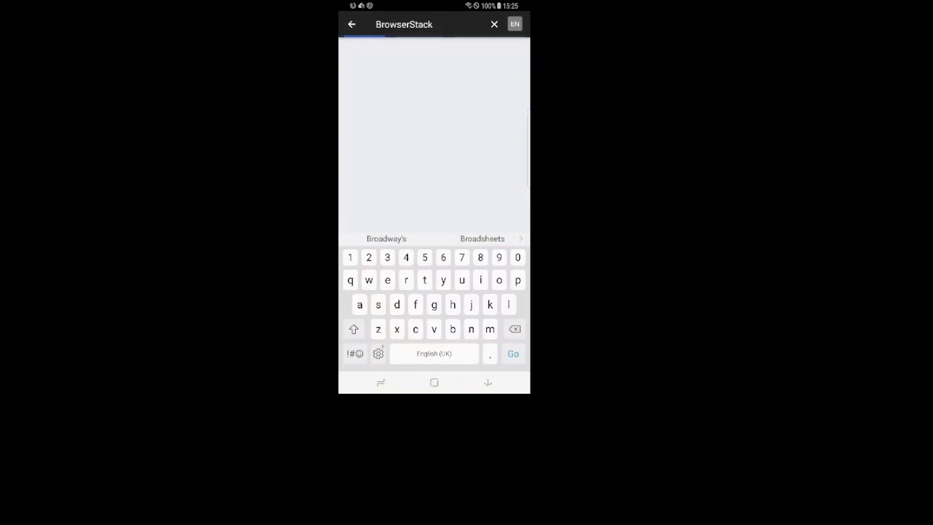
type("BrowserStack")
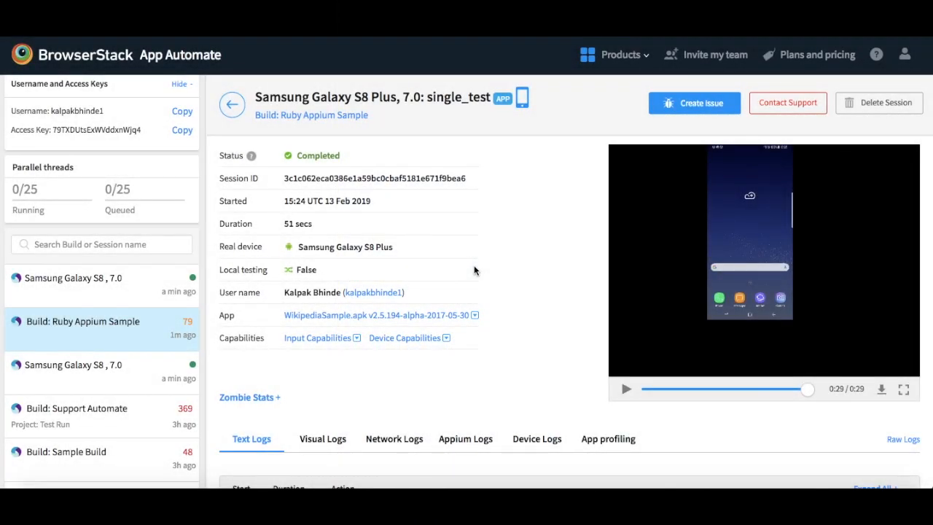
Scroll down to the Text Logs listing app launch, Search Wikipedia element finds and clicks.
scroll("down", 3)
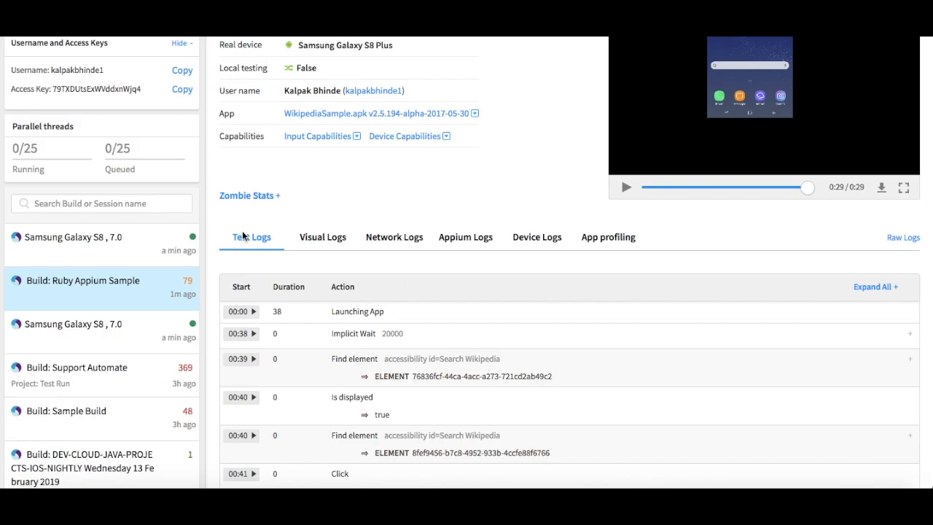
mouse_move(322, 243)
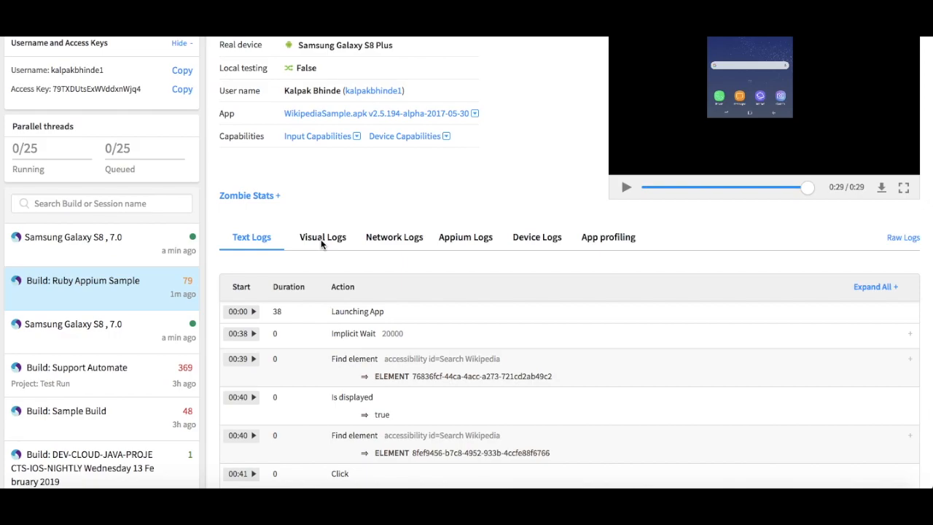
mouse_move(363, 240)
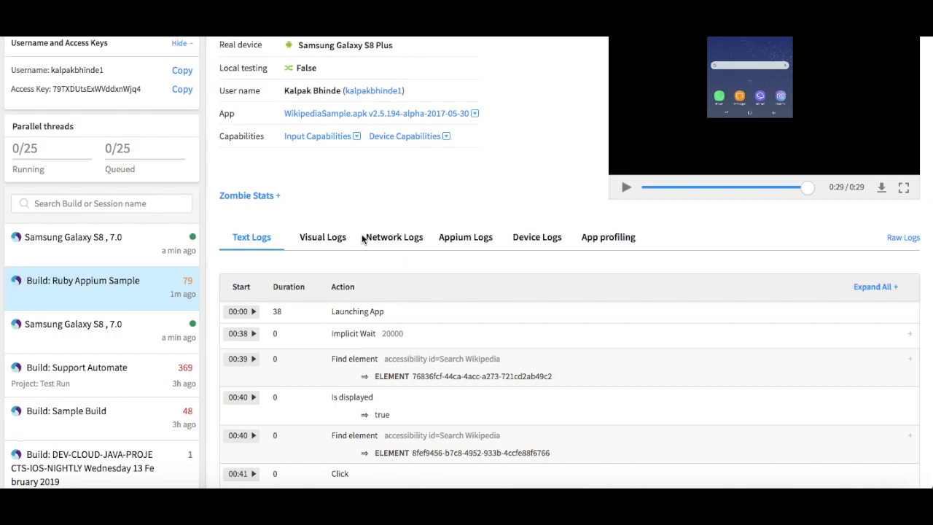
mouse_move(397, 239)
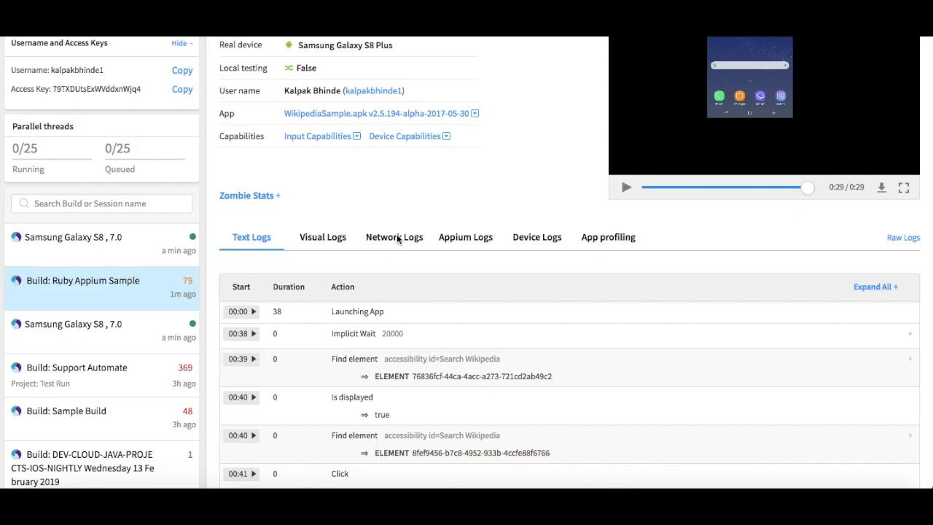
mouse_move(539, 242)
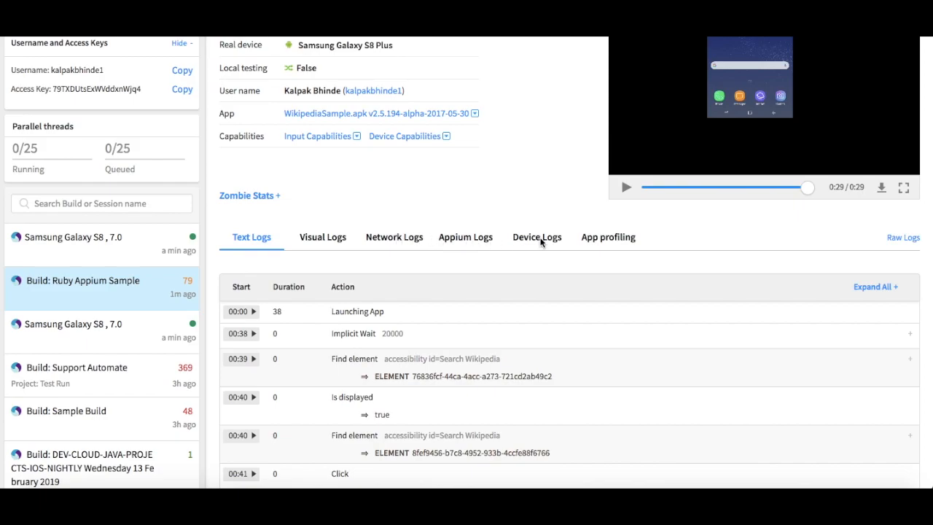
mouse_move(615, 242)
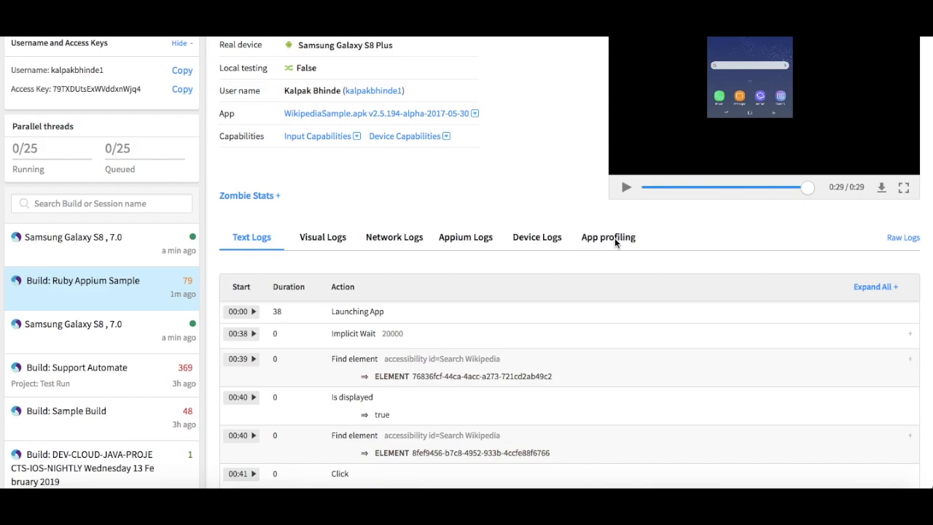
Show the App profiling tab and scroll through its CPU, Memory and Battery charts.
left_click(607, 236)
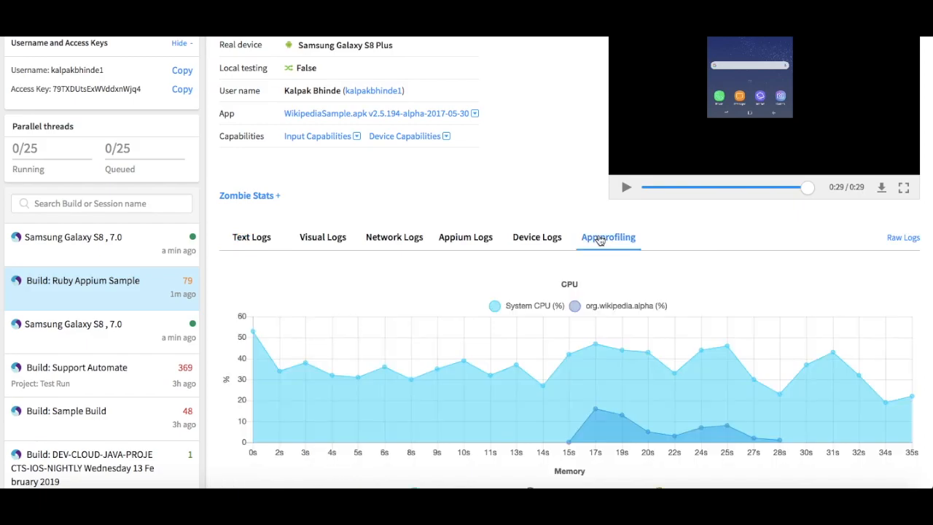
scroll("down", 3)
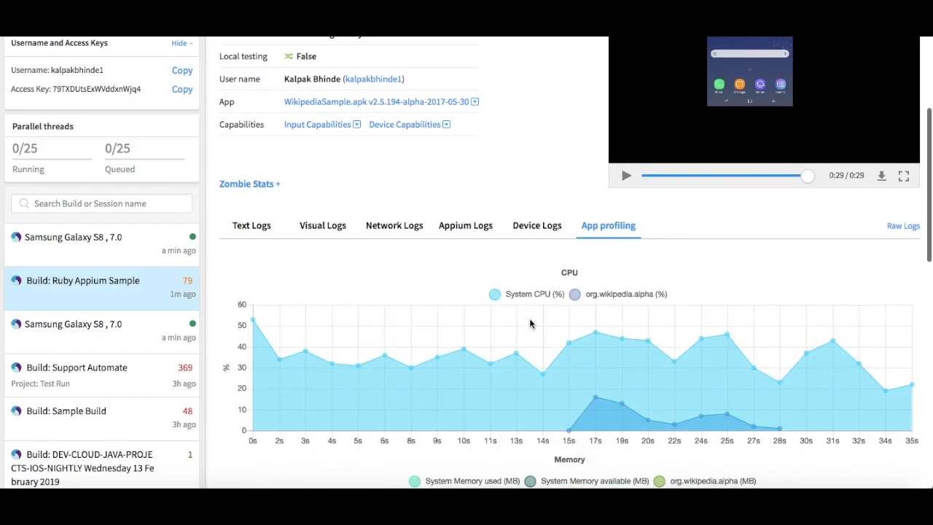
scroll("down", 3)
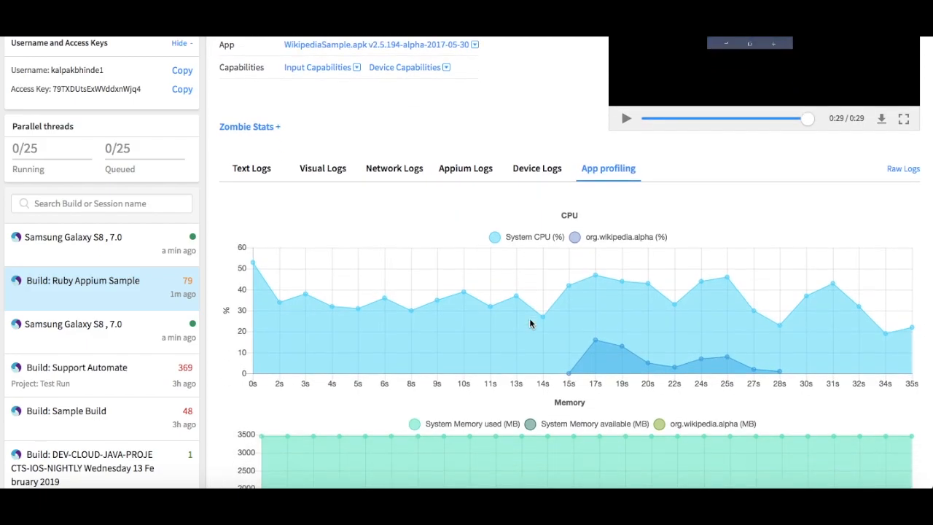
scroll("down", 3)
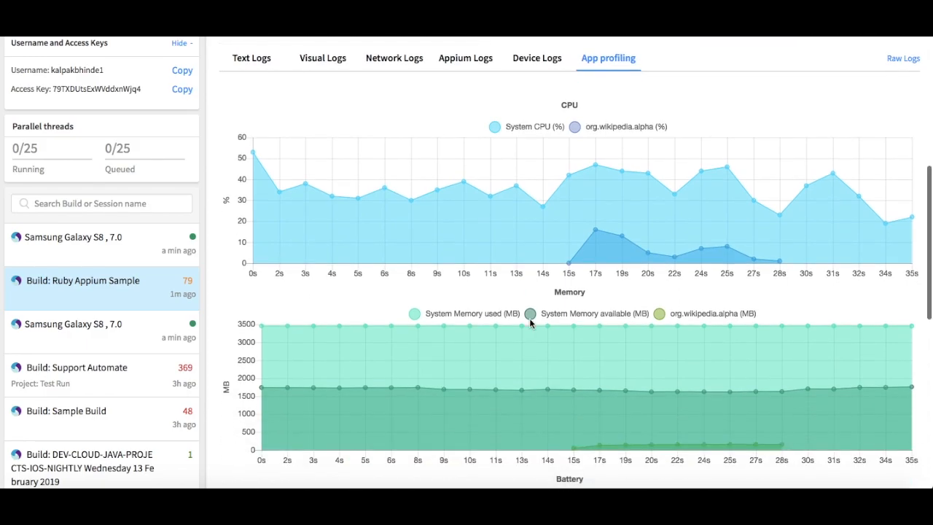
scroll("down", 3)
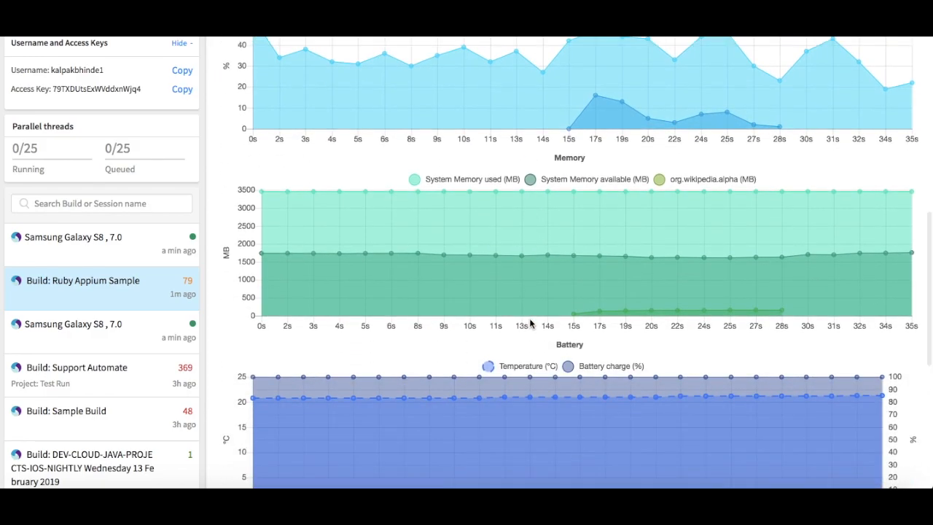